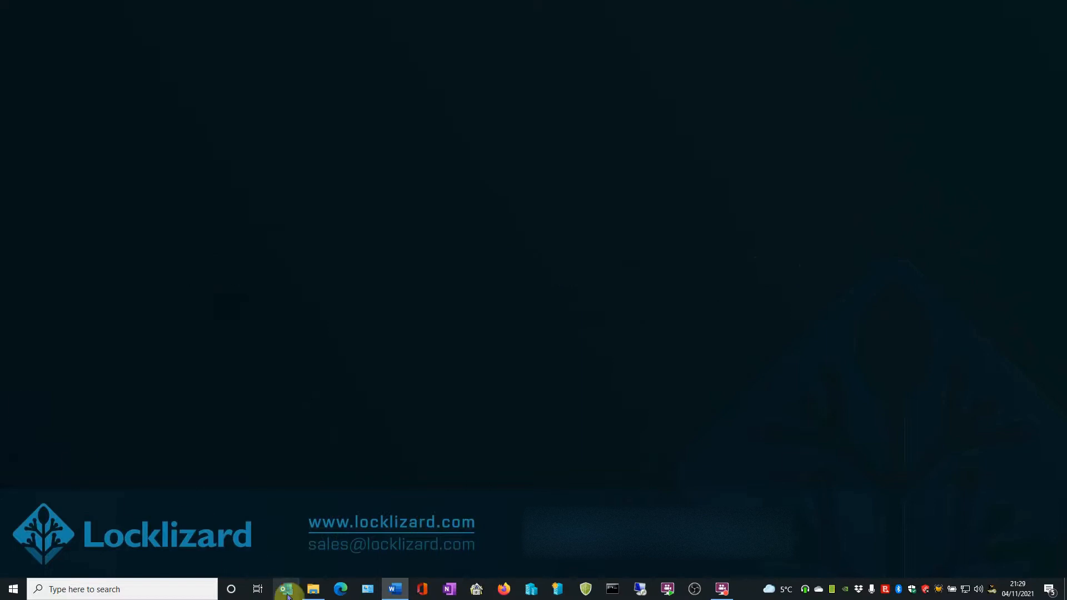
# Step: Open PDF Watermarking.pdf from the _1Demo Files folder for protection in Safeguard PDF Writer
pyautogui.click(285, 588)
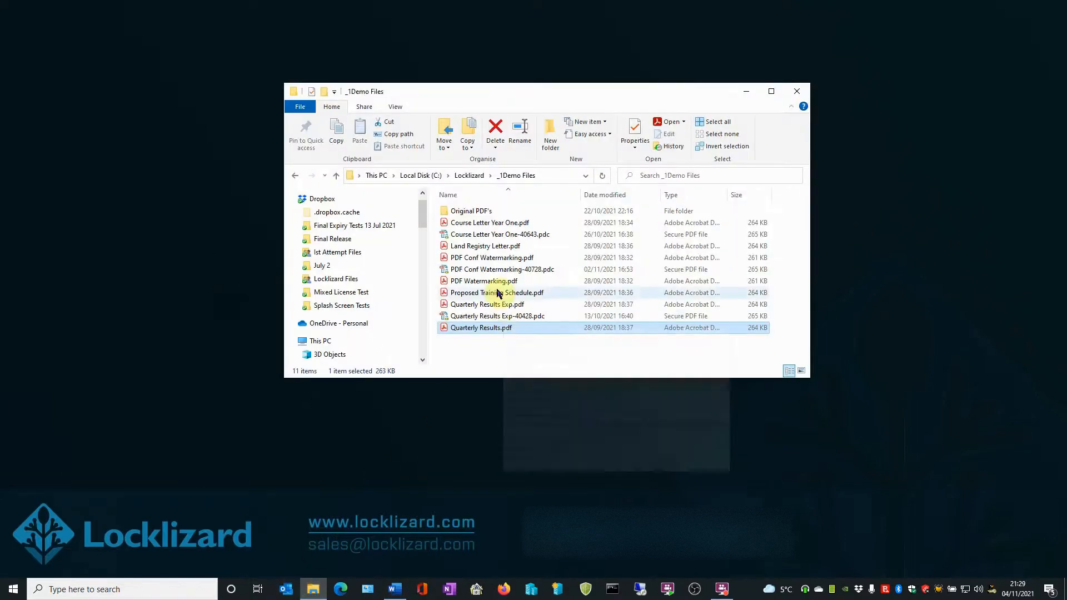
pyautogui.rightClick(483, 282)
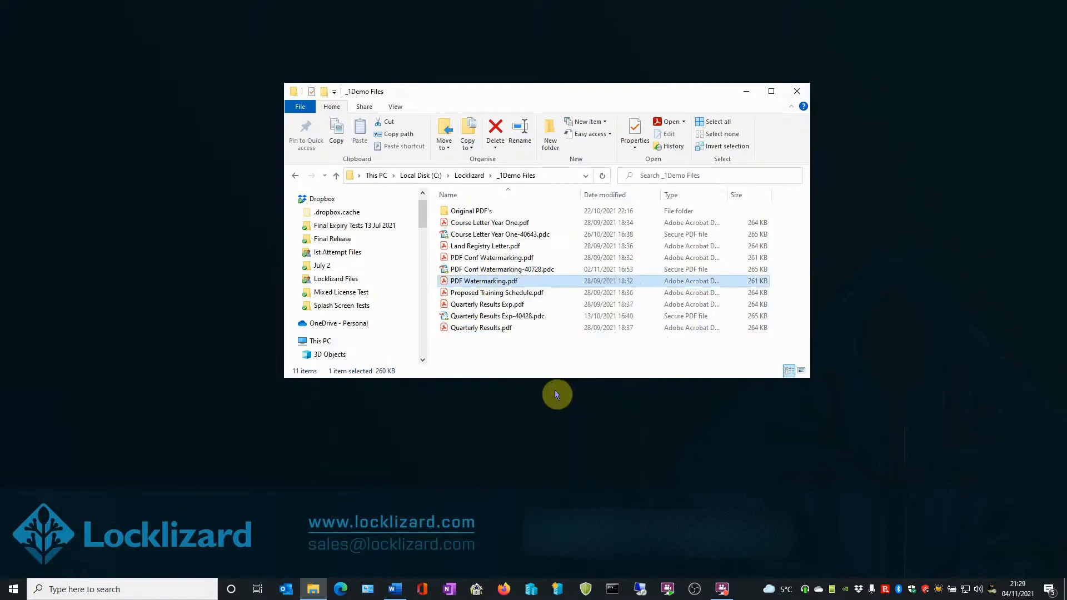
pyautogui.doubleClick(485, 280)
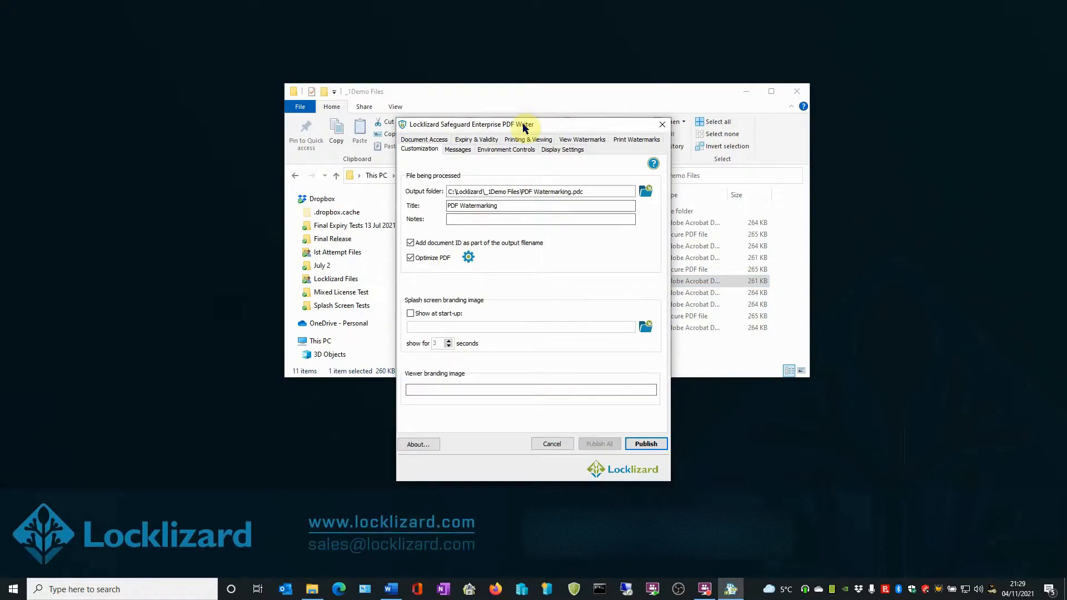
# Step: Enable Add Image watermark under View Watermarks > Image Watermark and start choosing an image file
pyautogui.click(580, 140)
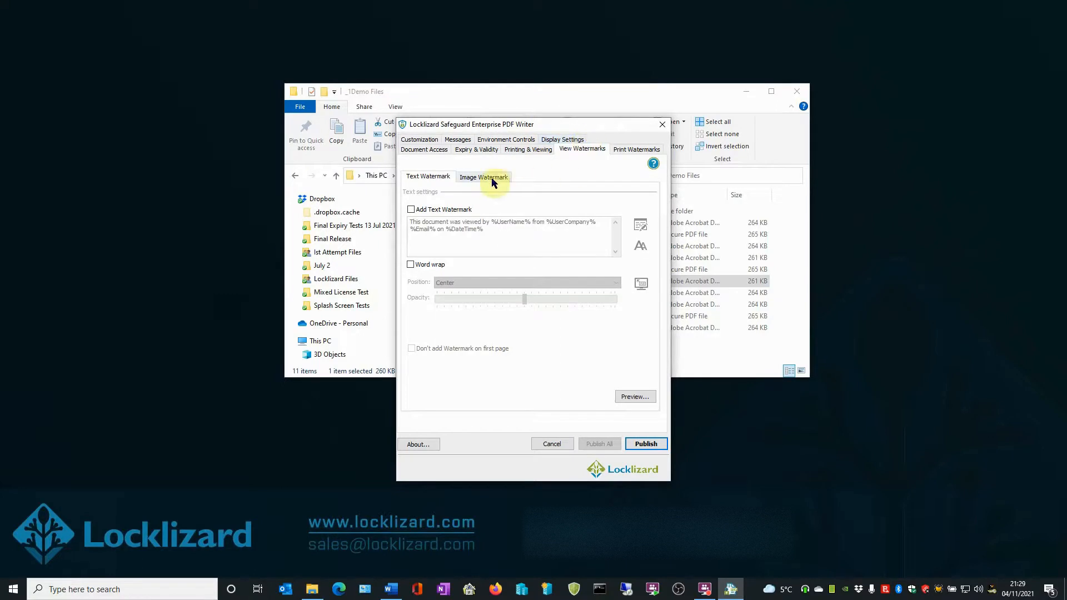
pyautogui.click(483, 176)
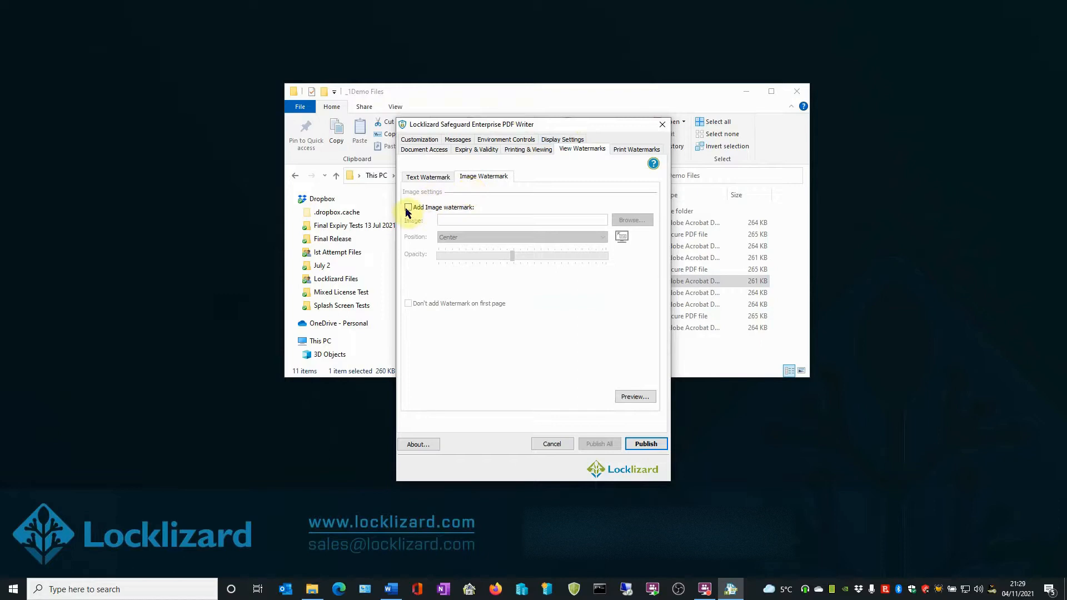
pyautogui.click(407, 207)
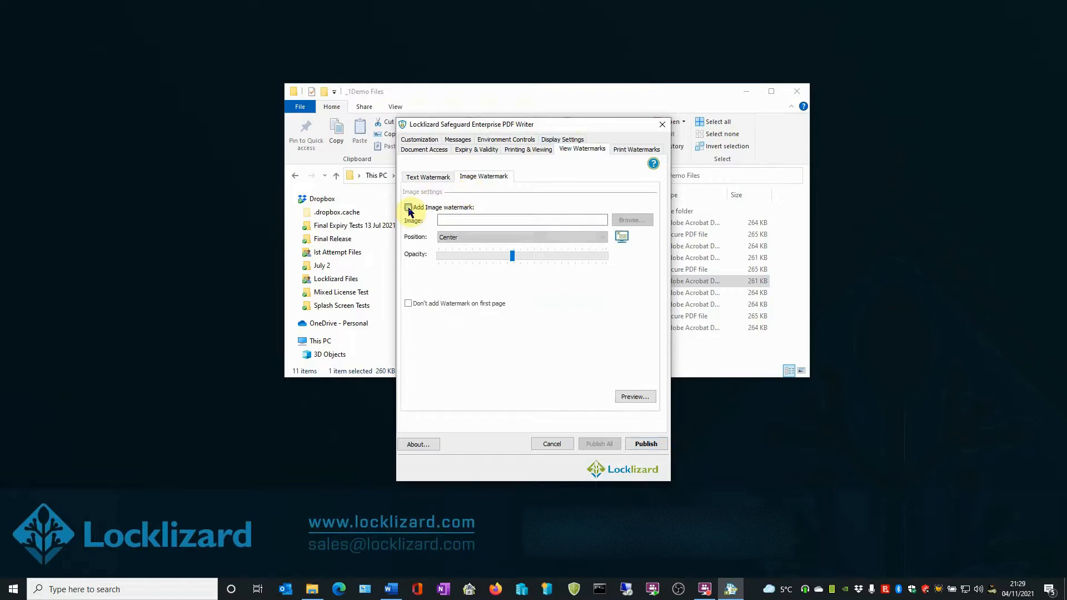
pyautogui.click(409, 206)
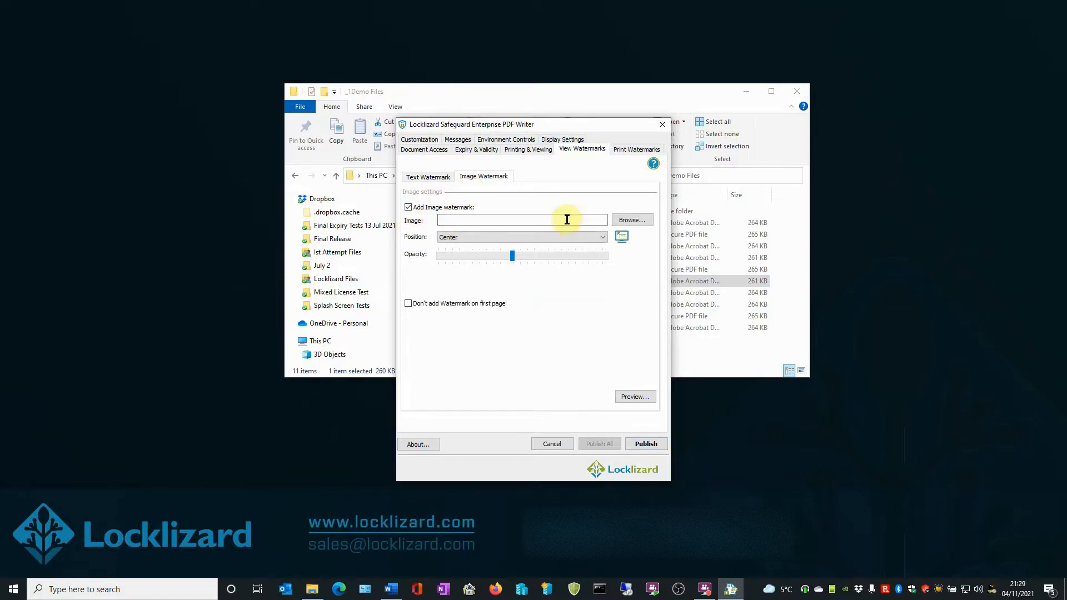
pyautogui.click(631, 220)
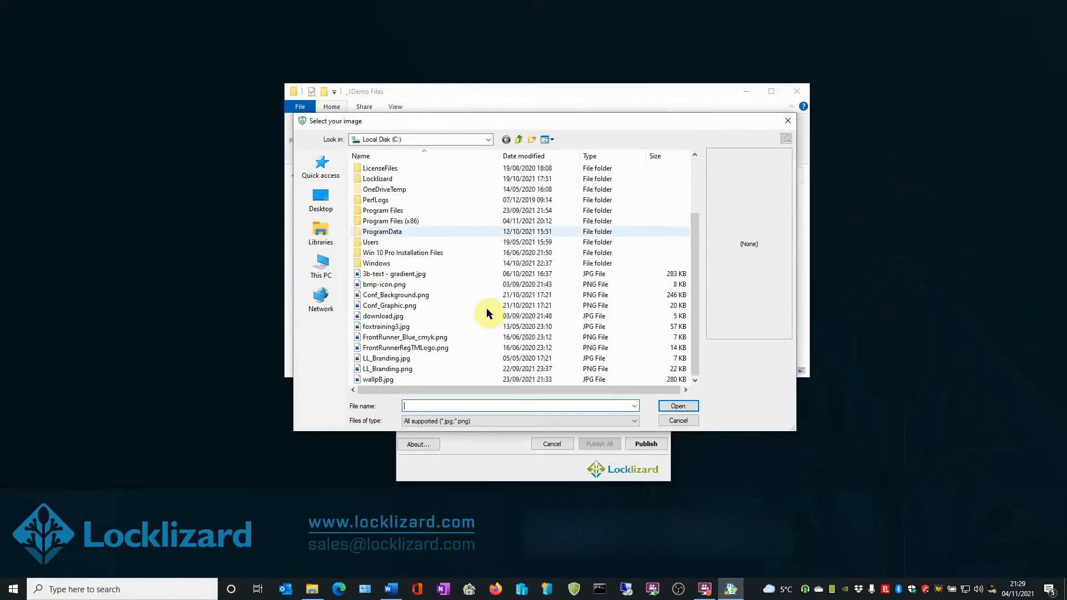
pyautogui.moveTo(449, 319)
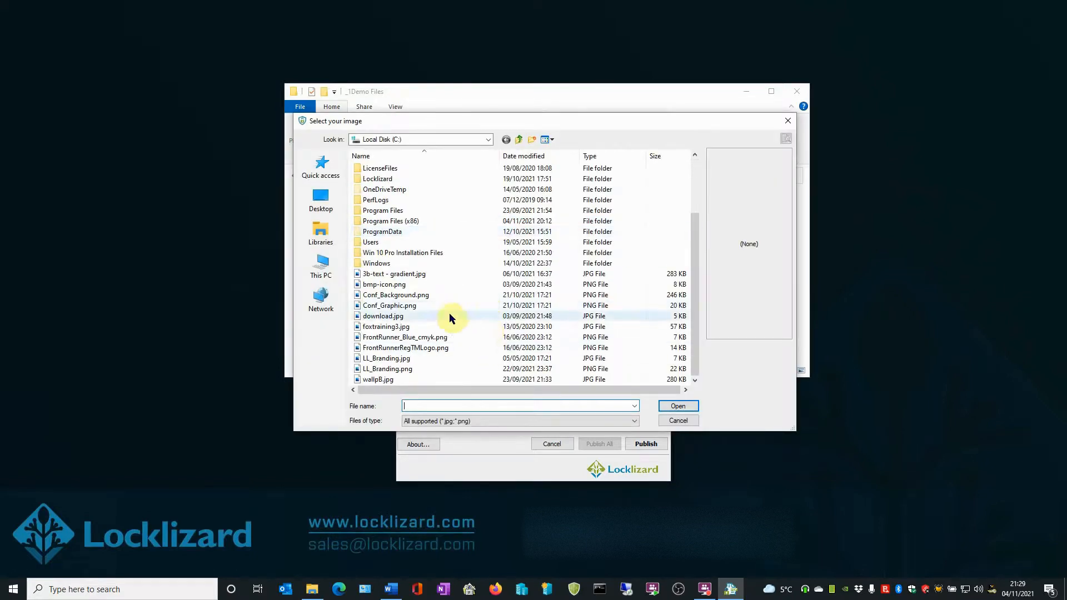
pyautogui.moveTo(406, 309)
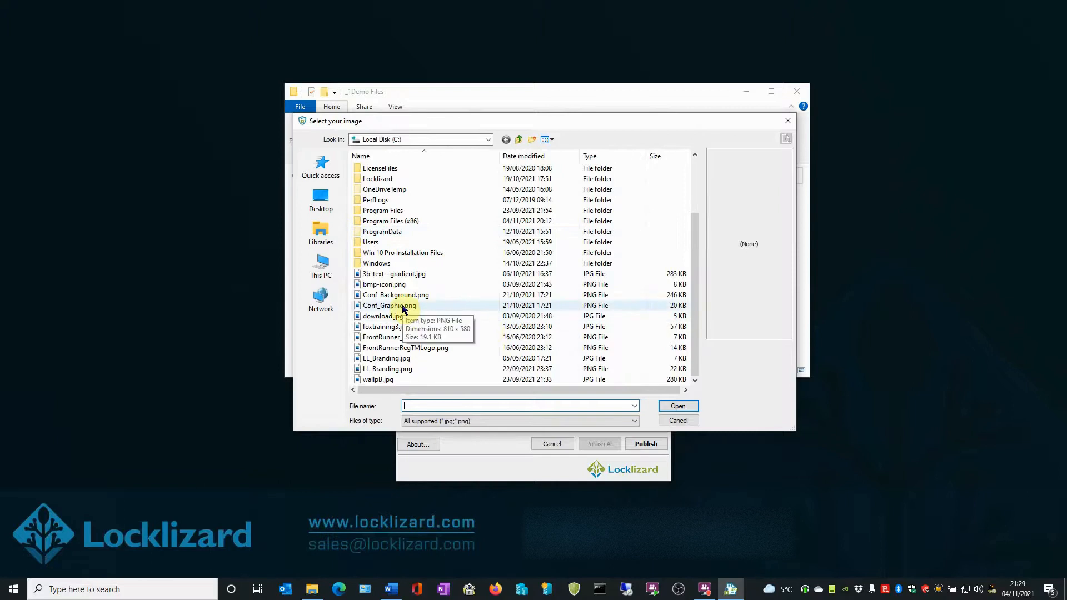
# Step: Select Conf_Graphic.png as the CONFIDENTIAL watermark image
pyautogui.click(389, 305)
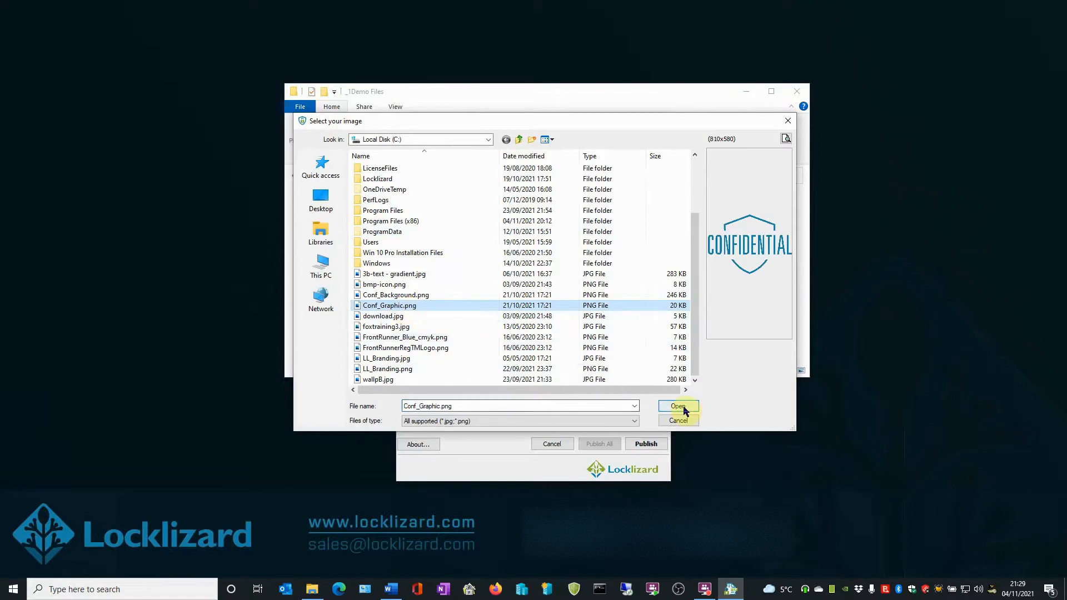
pyautogui.click(677, 407)
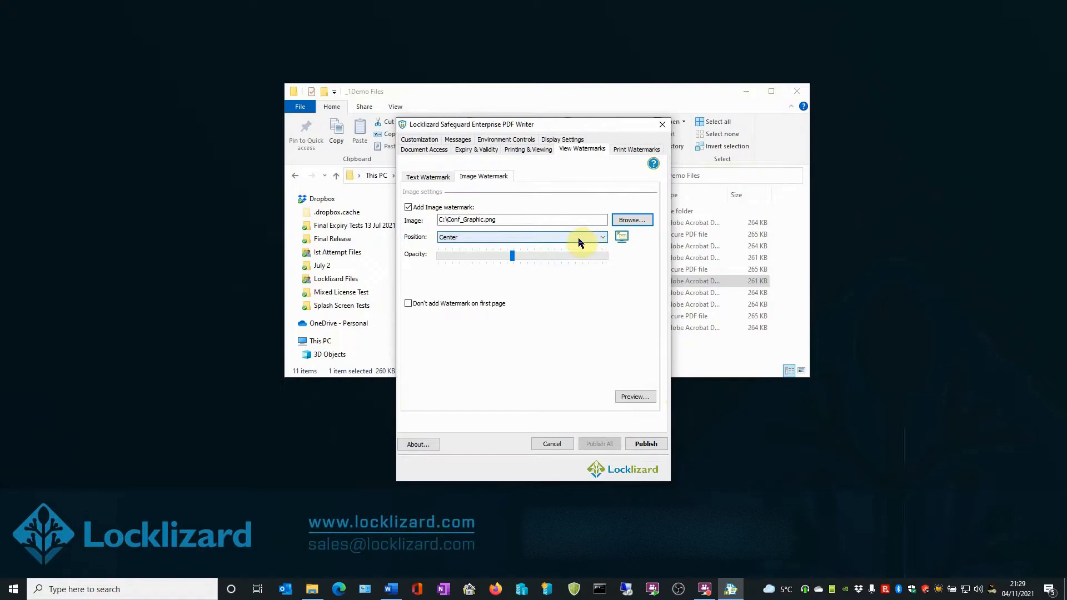
# Step: Keep the watermark position at Center and lower the Opacity slider to a semi-transparent value
pyautogui.click(601, 237)
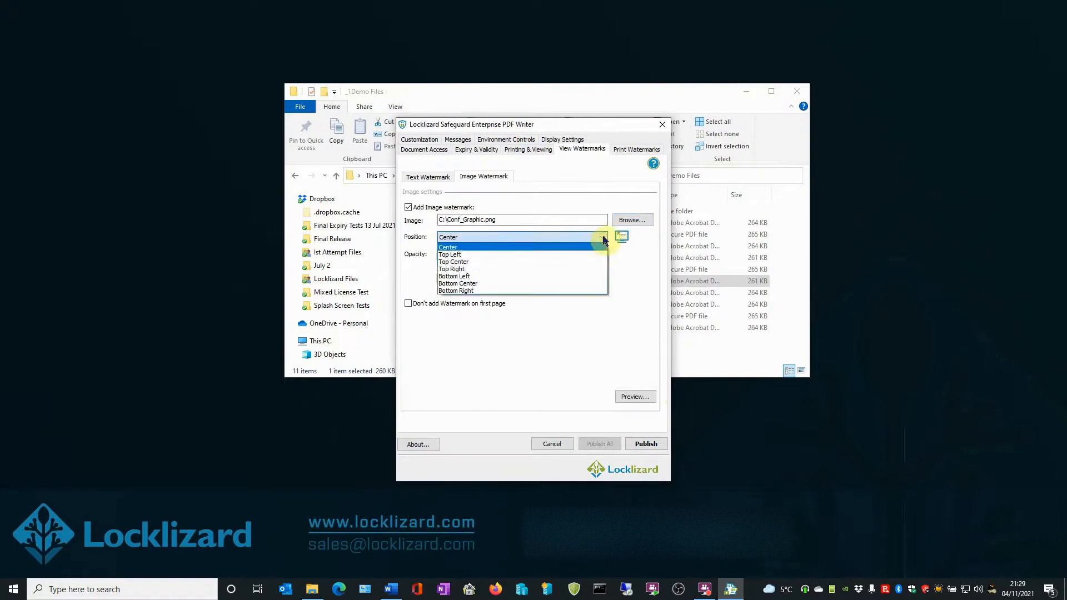
pyautogui.moveTo(562, 283)
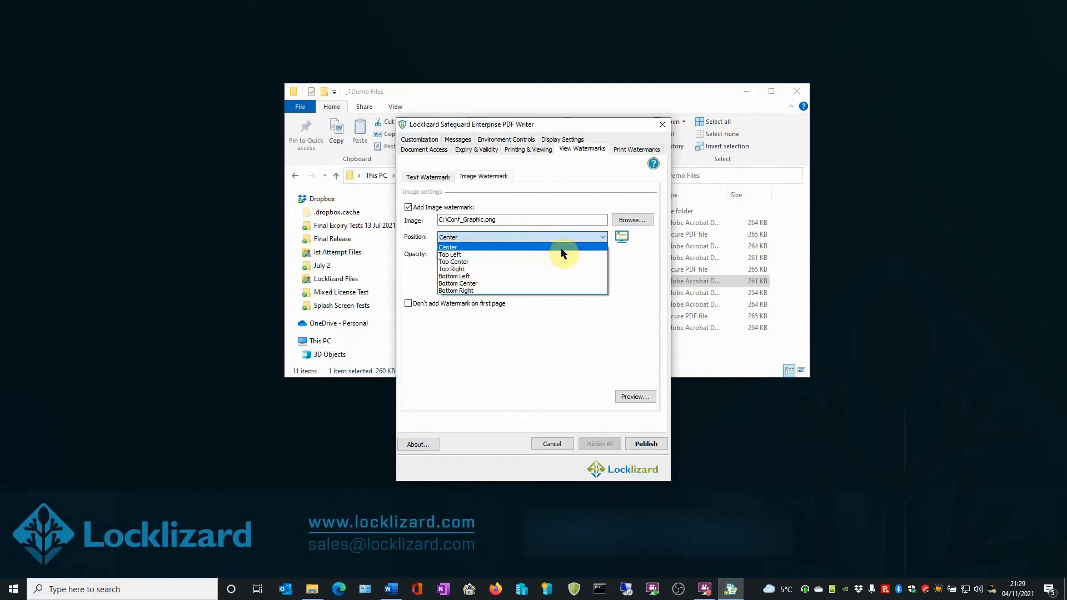
pyautogui.click(448, 246)
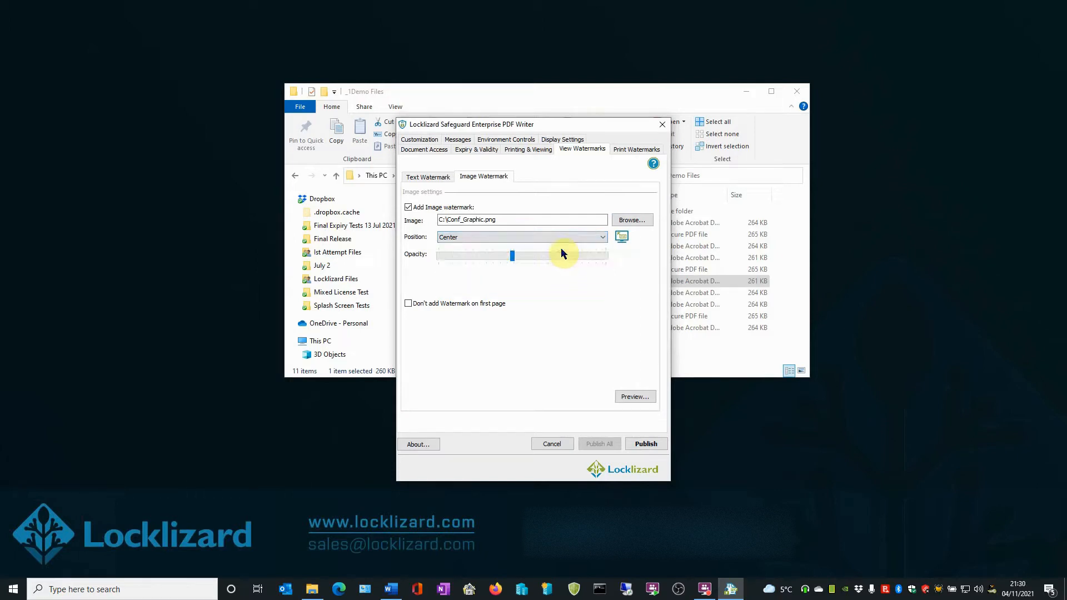
pyautogui.moveTo(512, 255); pyautogui.dragTo(512, 255)
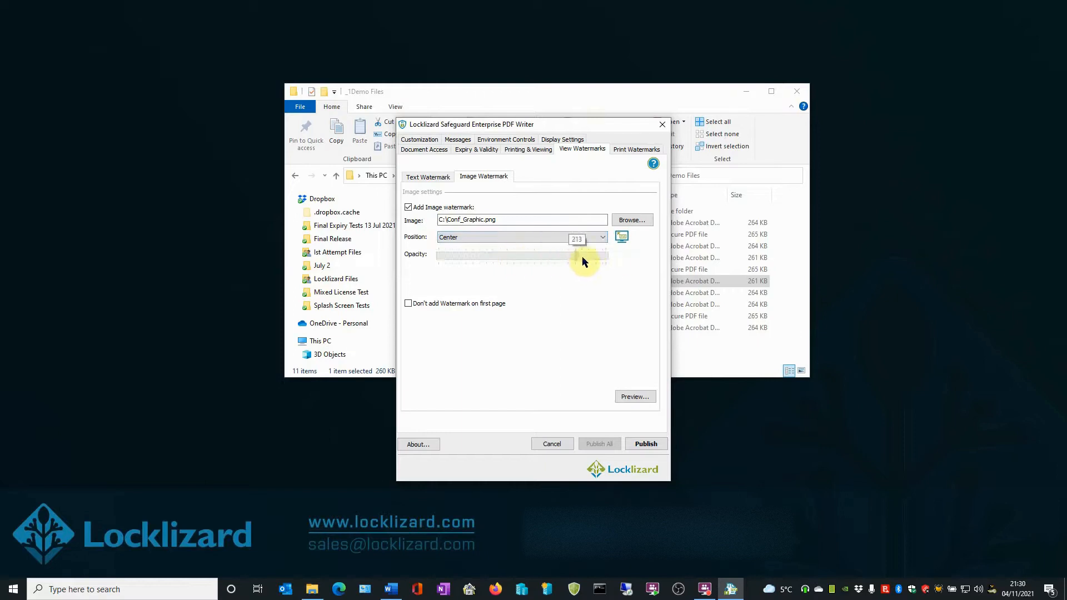
pyautogui.moveTo(582, 254); pyautogui.dragTo(612, 254)
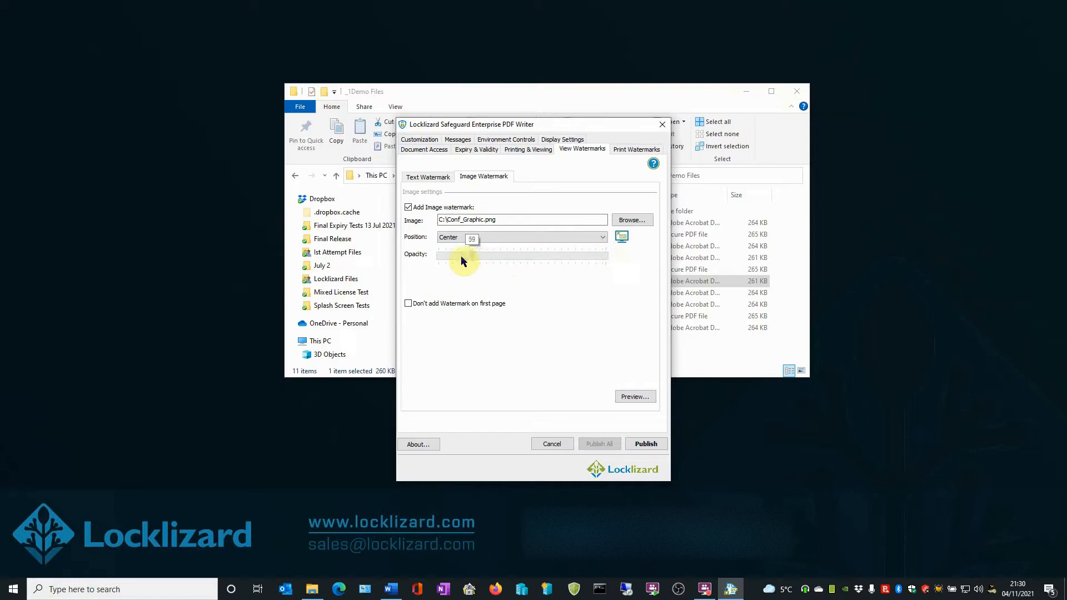
pyautogui.moveTo(463, 261); pyautogui.dragTo(439, 261)
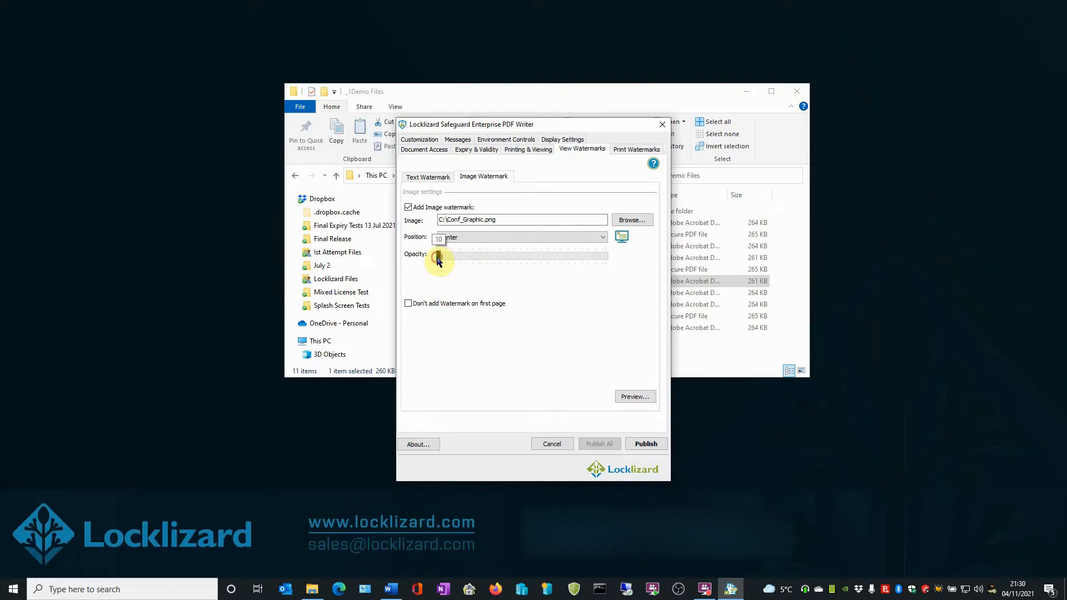
pyautogui.moveTo(437, 262); pyautogui.dragTo(456, 262)
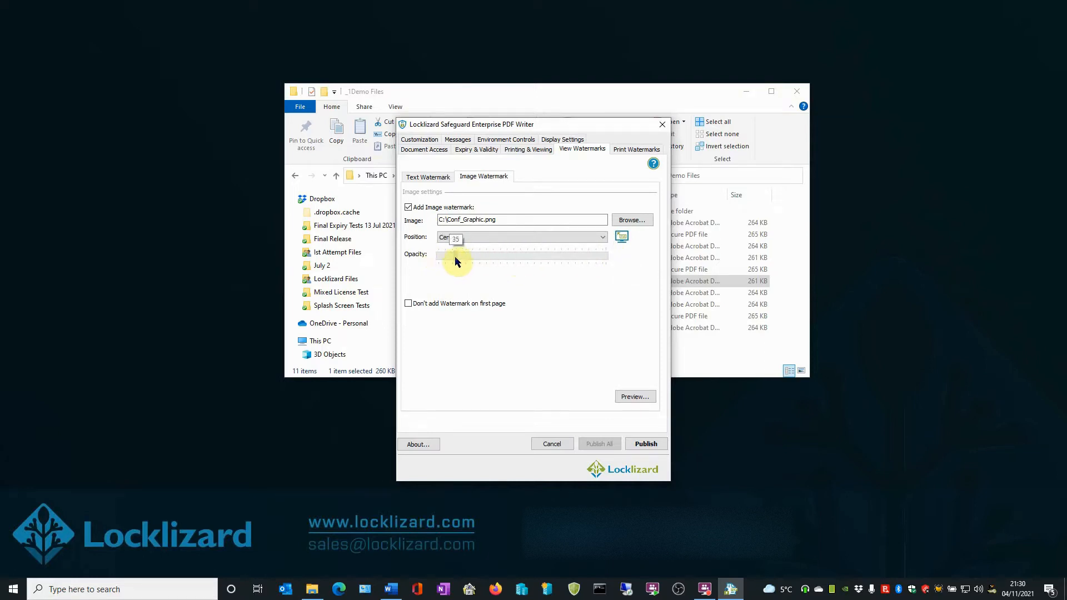
pyautogui.moveTo(456, 262); pyautogui.dragTo(463, 261)
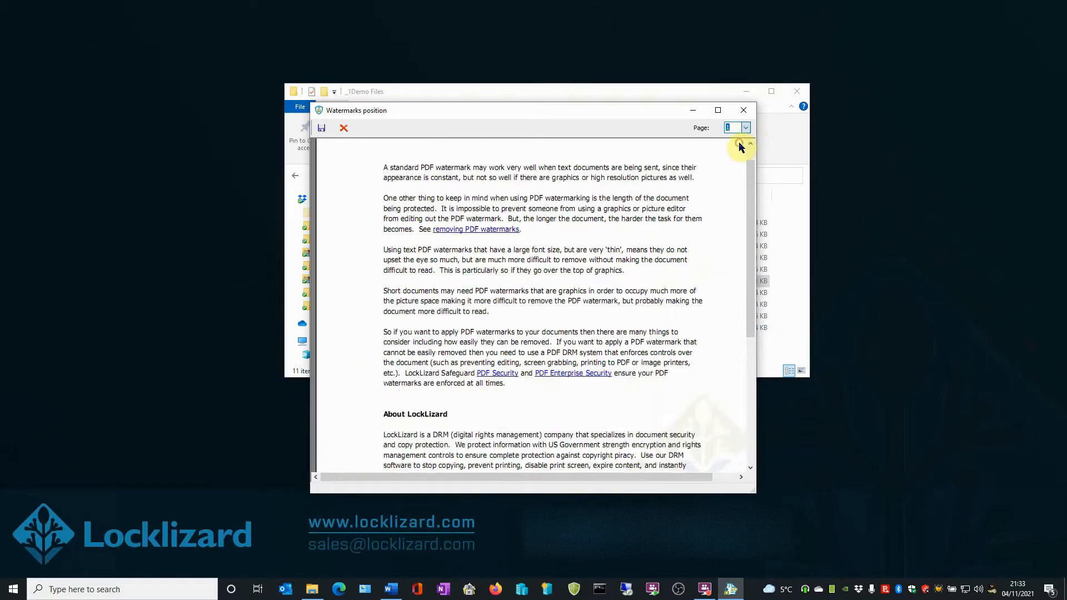
# Step: Preview the CONFIDENTIAL watermark on page 2 and save the watermark positions
pyautogui.click(747, 143)
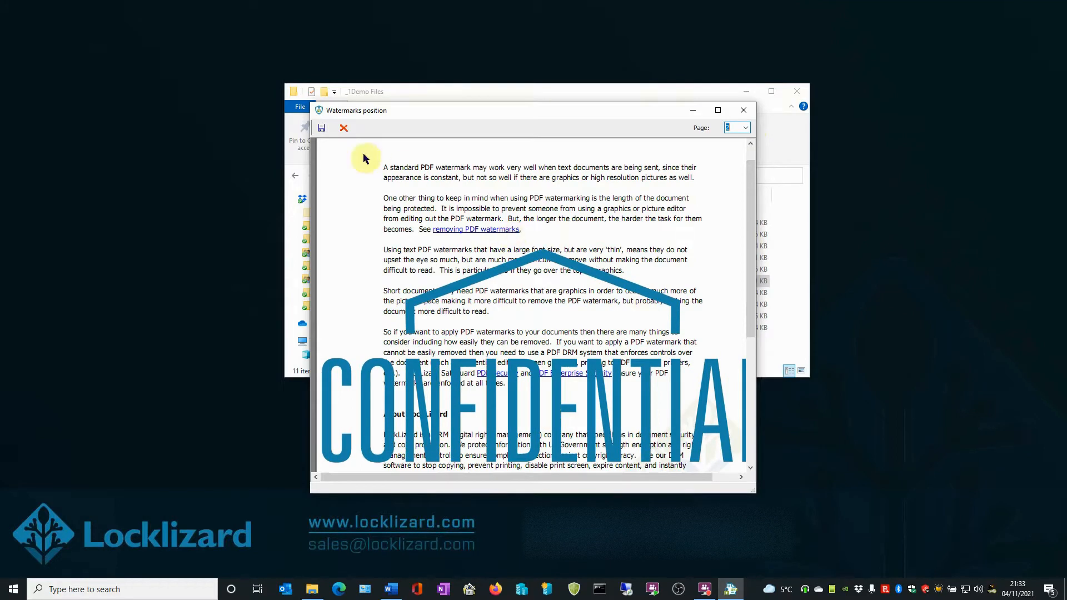
pyautogui.moveTo(321, 128)
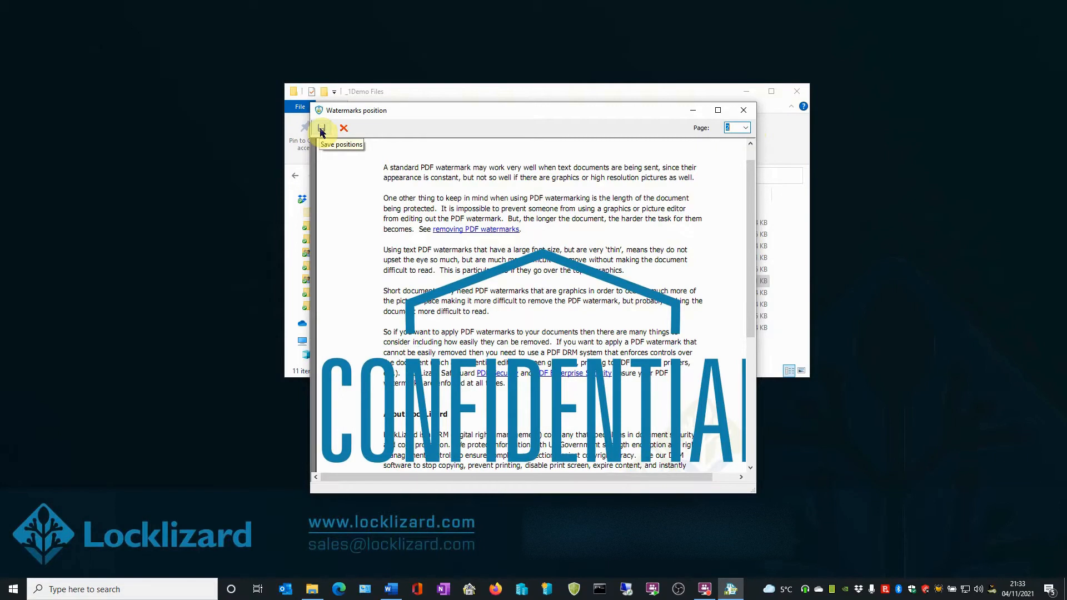
pyautogui.click(320, 127)
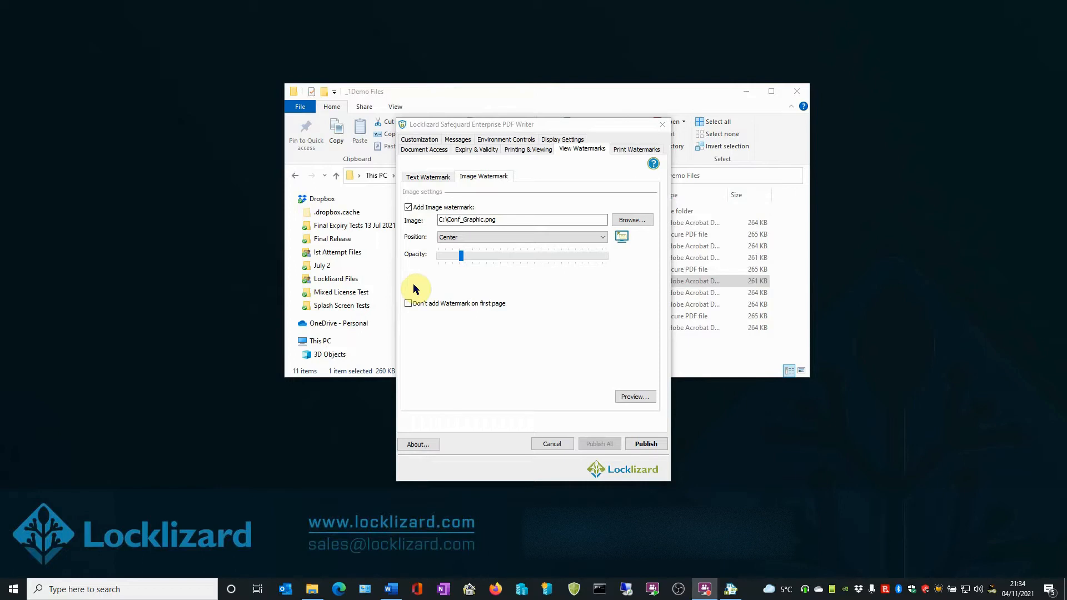
pyautogui.click(407, 303)
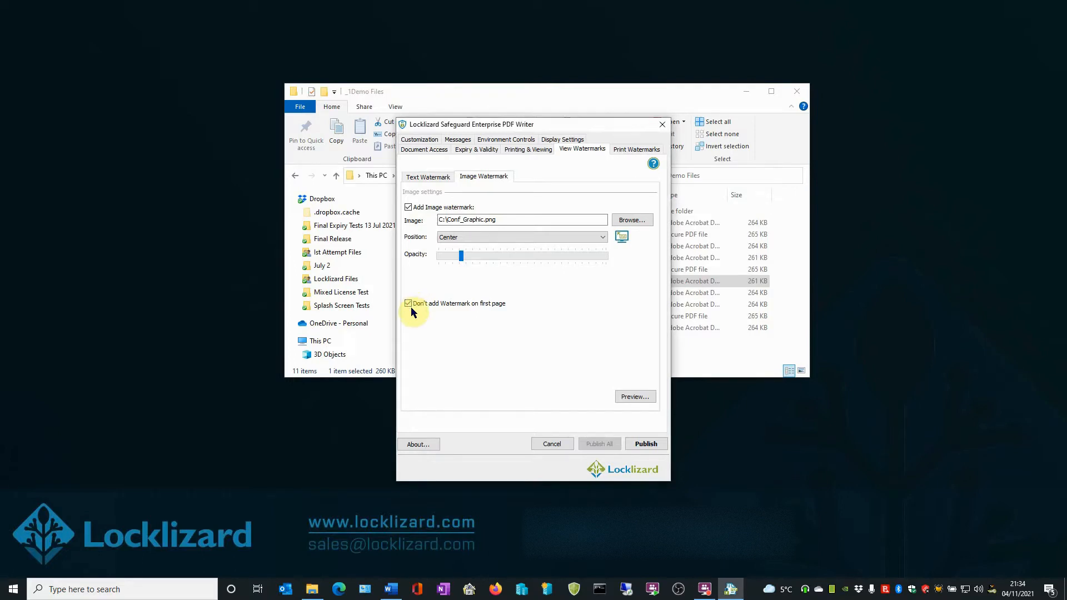
pyautogui.click(408, 303)
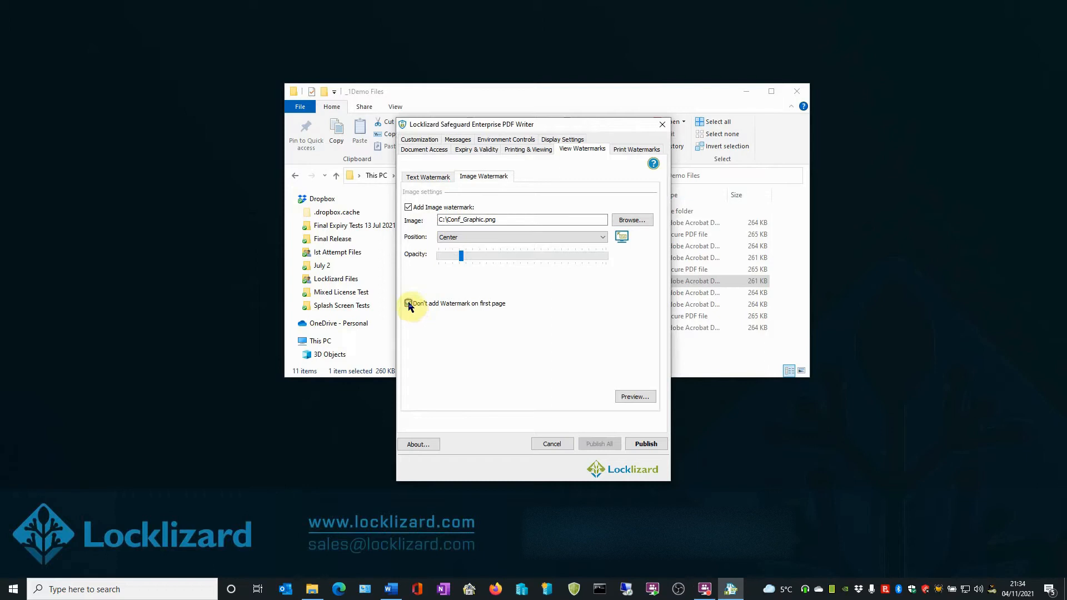
pyautogui.click(407, 303)
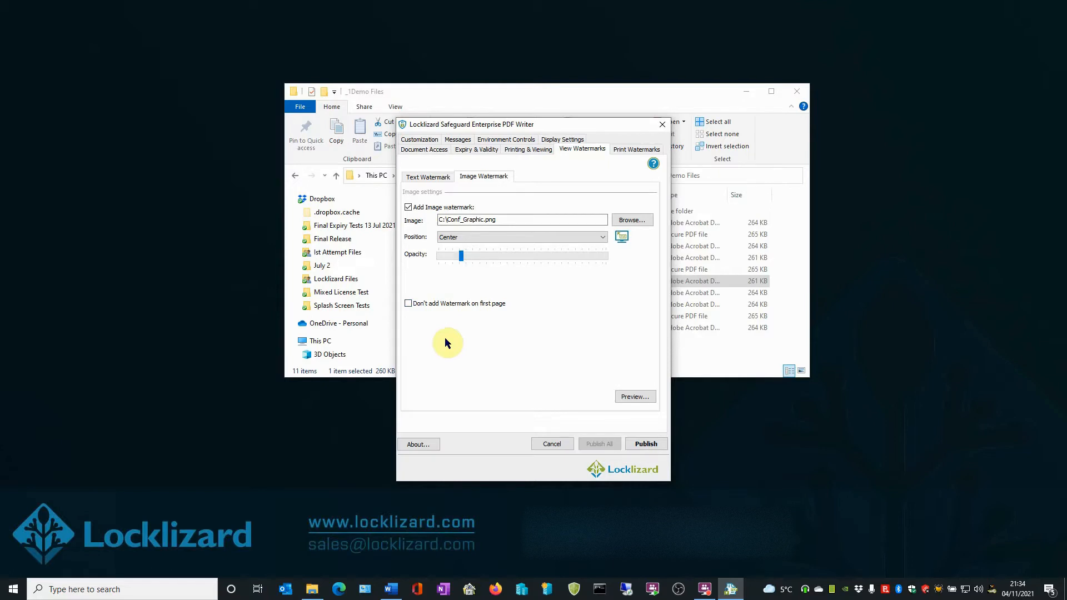
pyautogui.moveTo(476, 355)
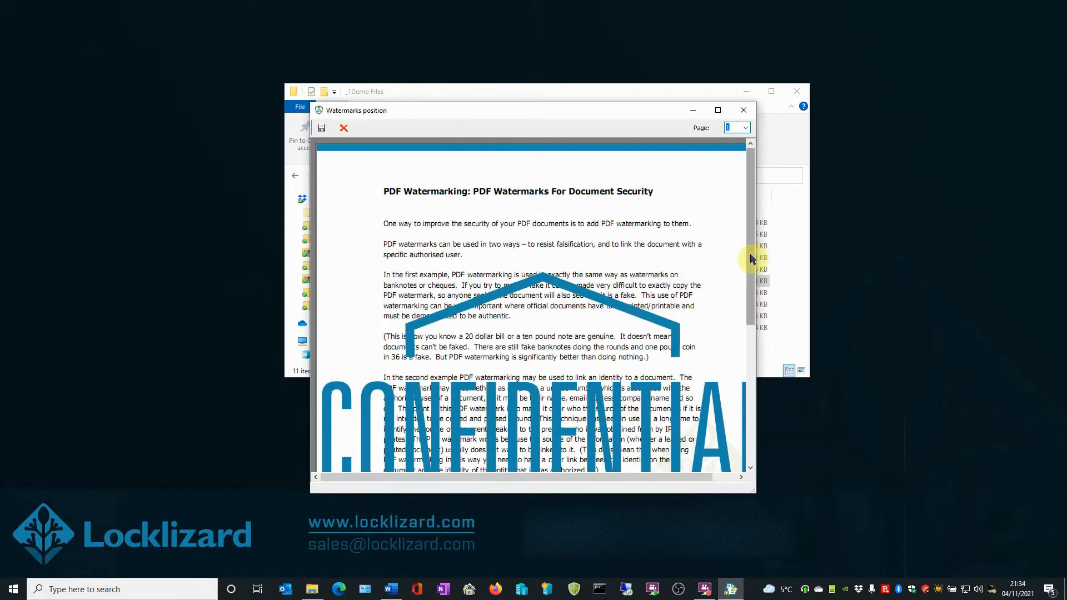
pyautogui.scroll(-3)
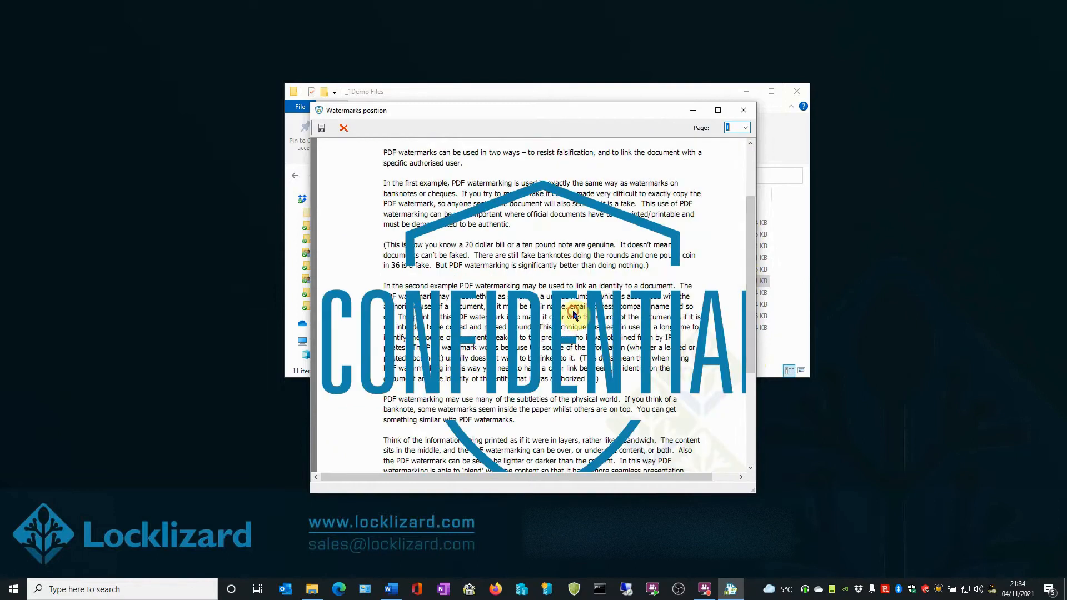
pyautogui.moveTo(533, 359)
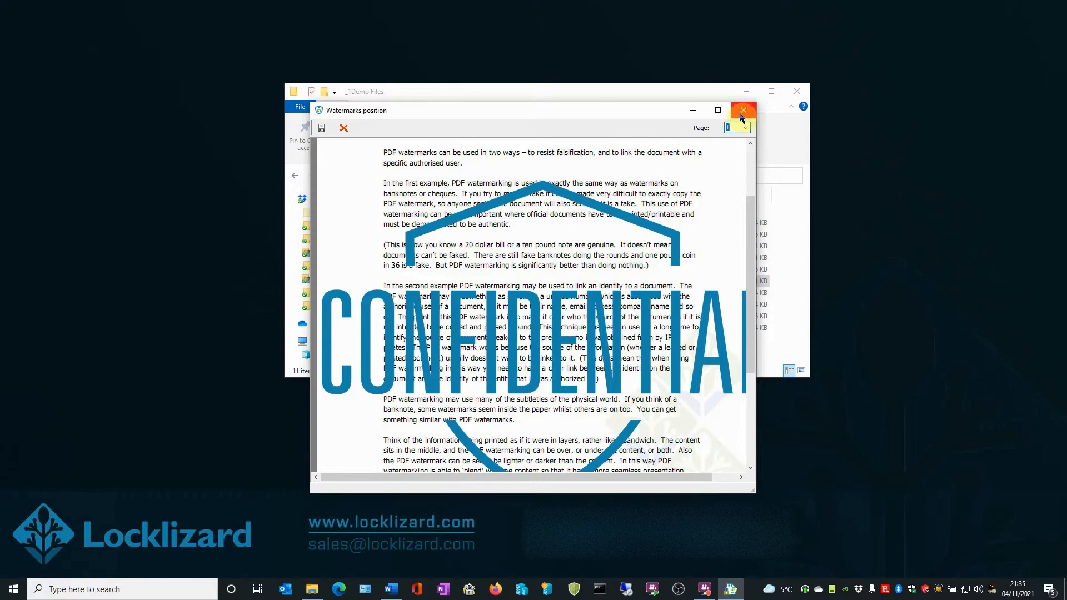
pyautogui.click(743, 110)
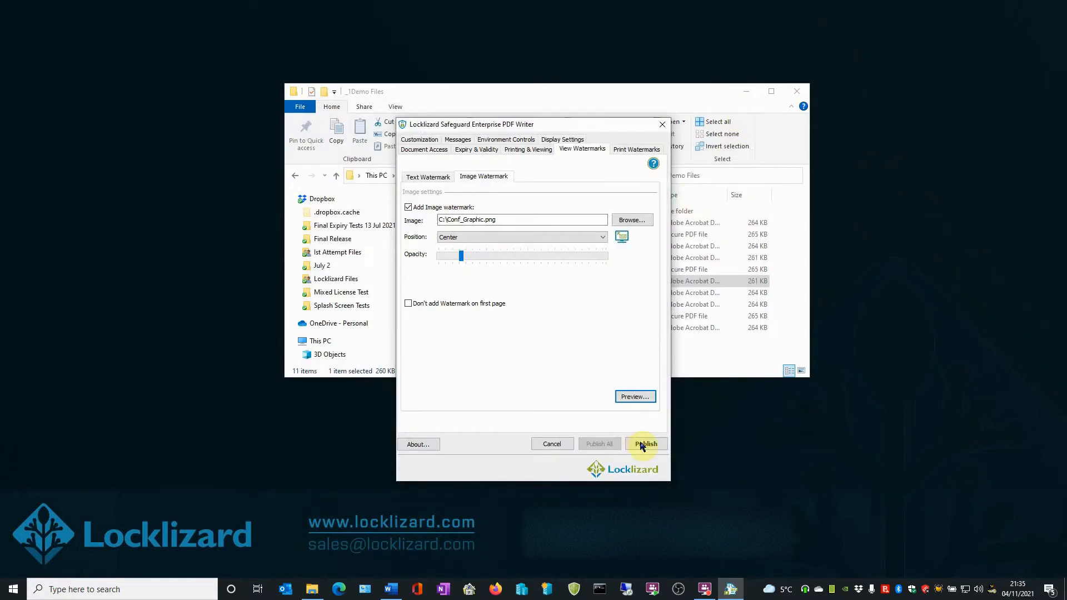
# Step: Publish the protected PDF Watermarking-40771.pdc and dismiss the Protection status report
pyautogui.click(645, 443)
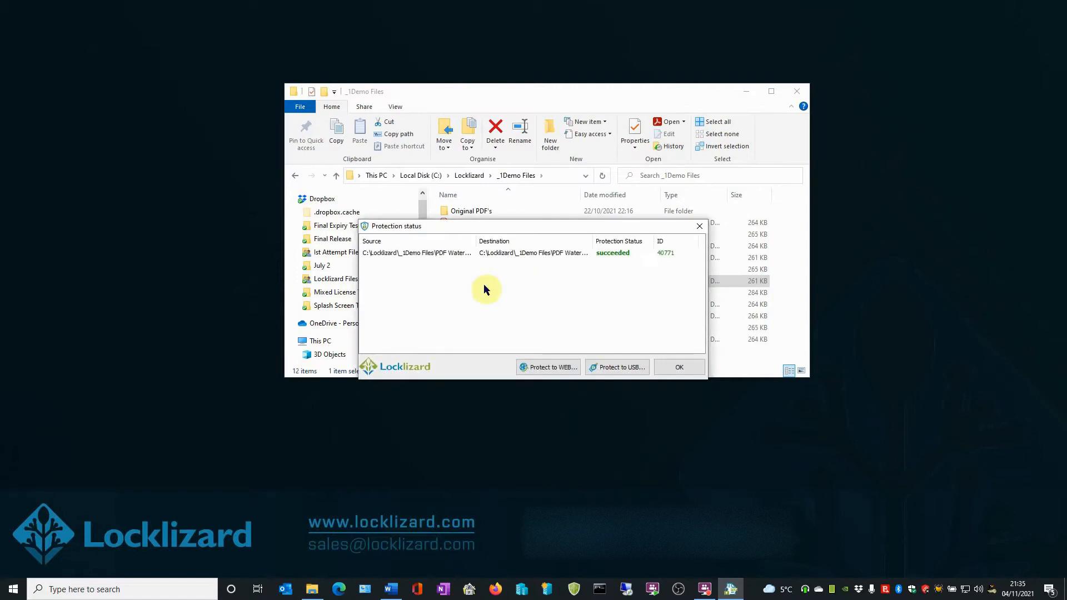
pyautogui.moveTo(386, 234)
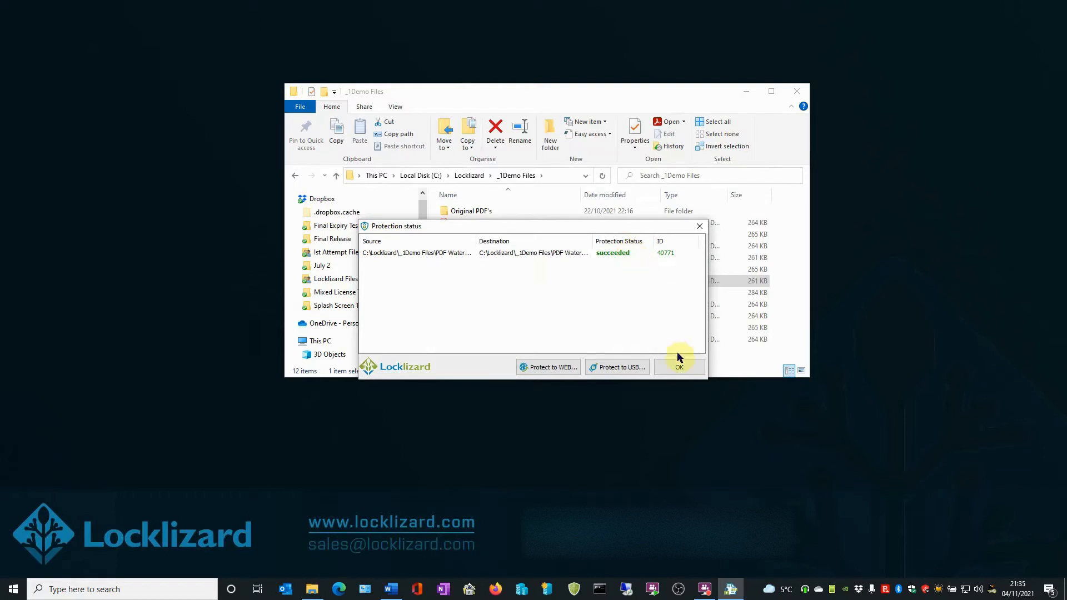
pyautogui.click(679, 366)
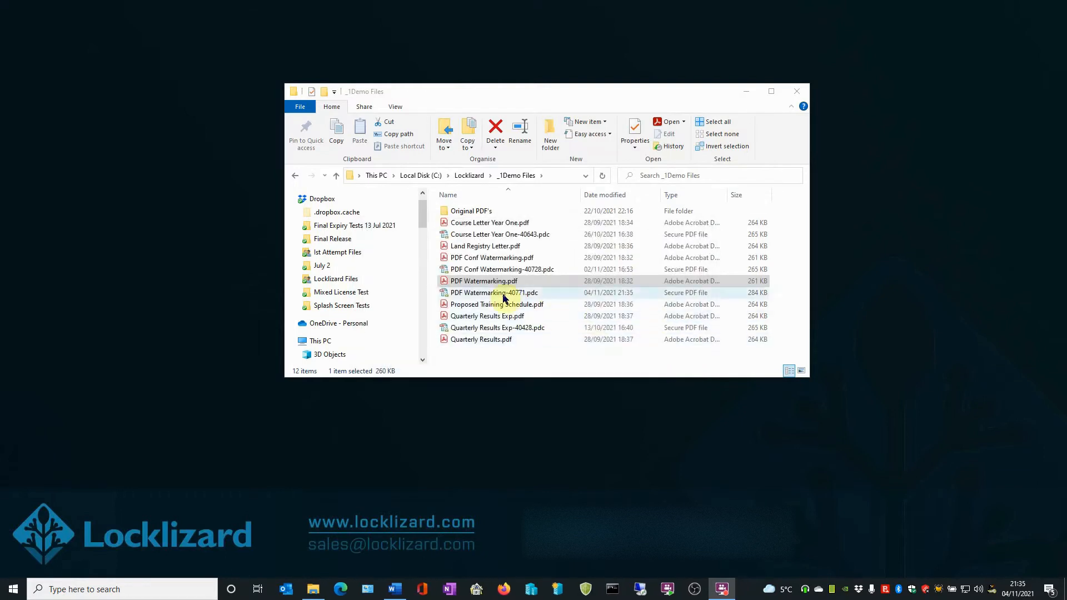
# Step: Open PDF Watermarking-40771.pdc in the Safeguard Secure Viewer
pyautogui.click(494, 293)
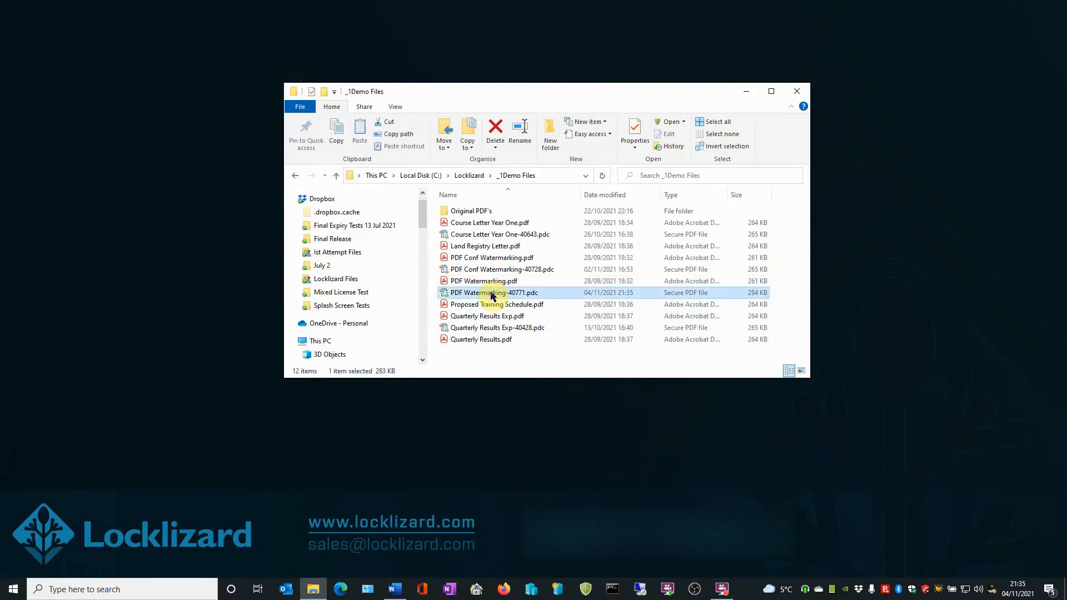
pyautogui.moveTo(483, 281)
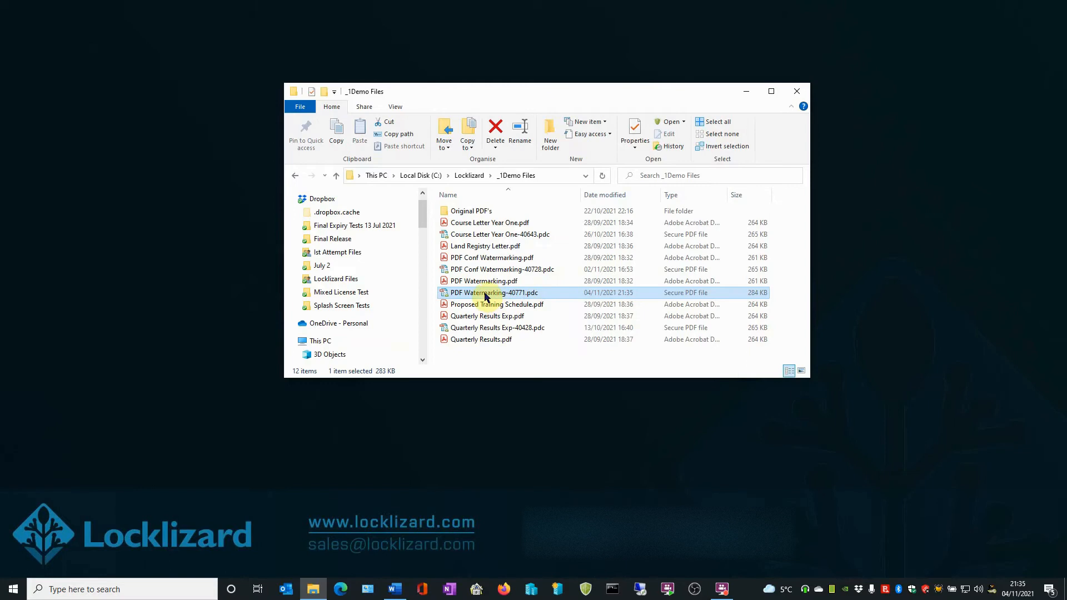
pyautogui.doubleClick(494, 293)
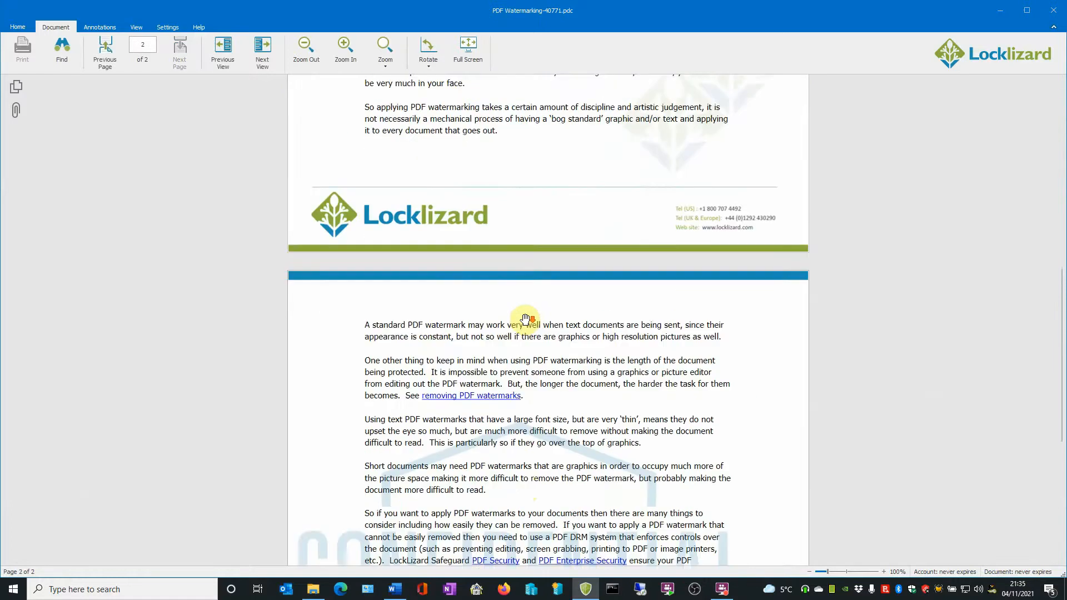
# Step: Scroll through both pages to inspect the faint centred CONFIDENTIAL watermark
pyautogui.scroll(-3)
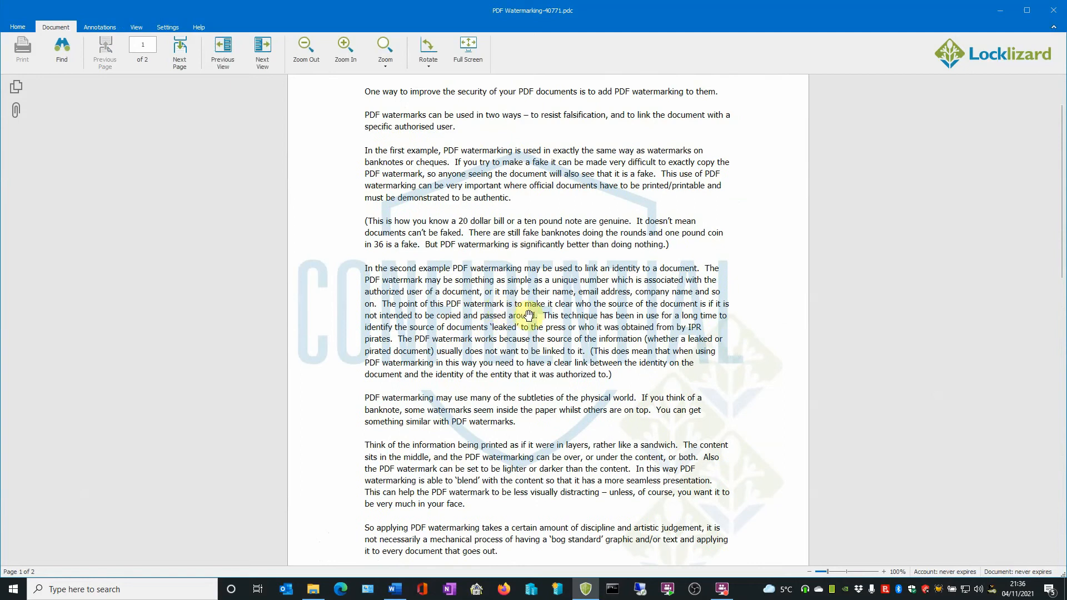
pyautogui.scroll(-3)
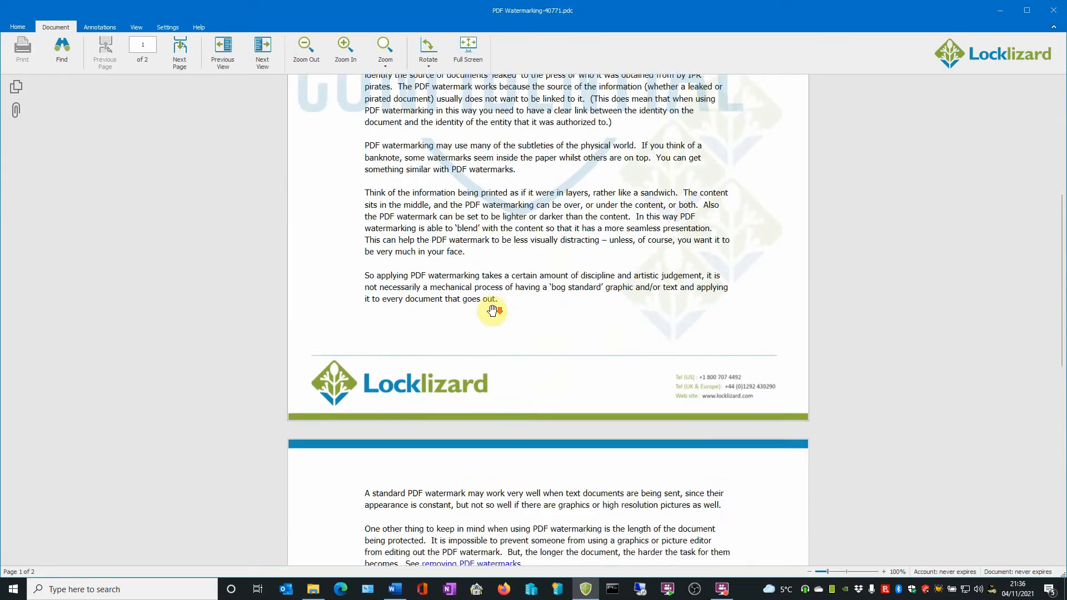